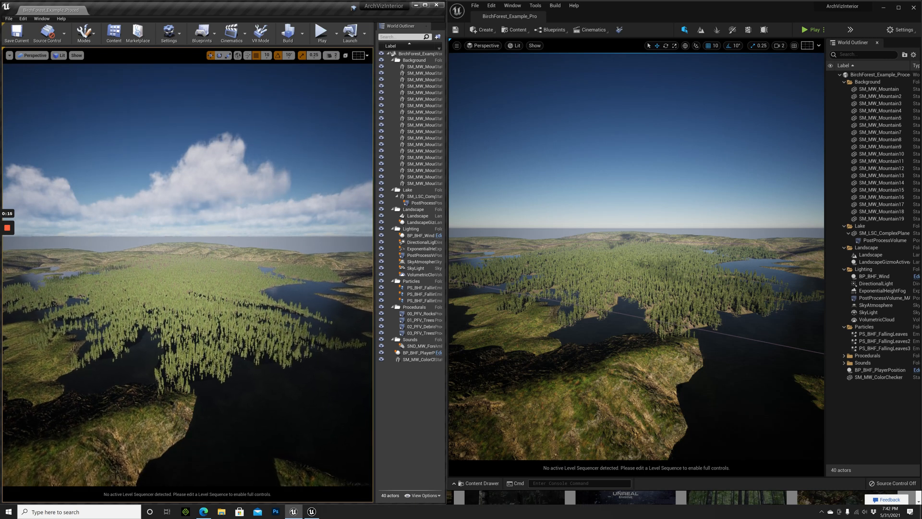
Switch the UE5 viewport view mode to Nanite Visualization Triangles
click(514, 45)
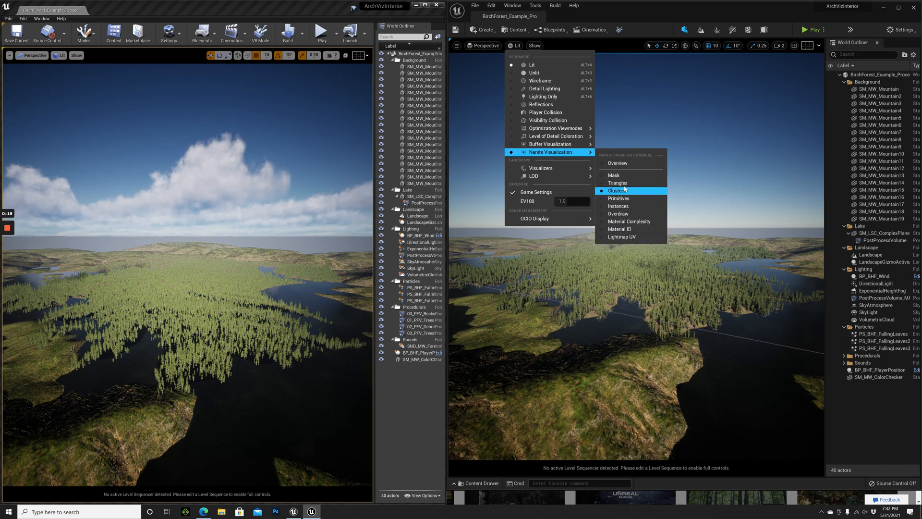
click(617, 182)
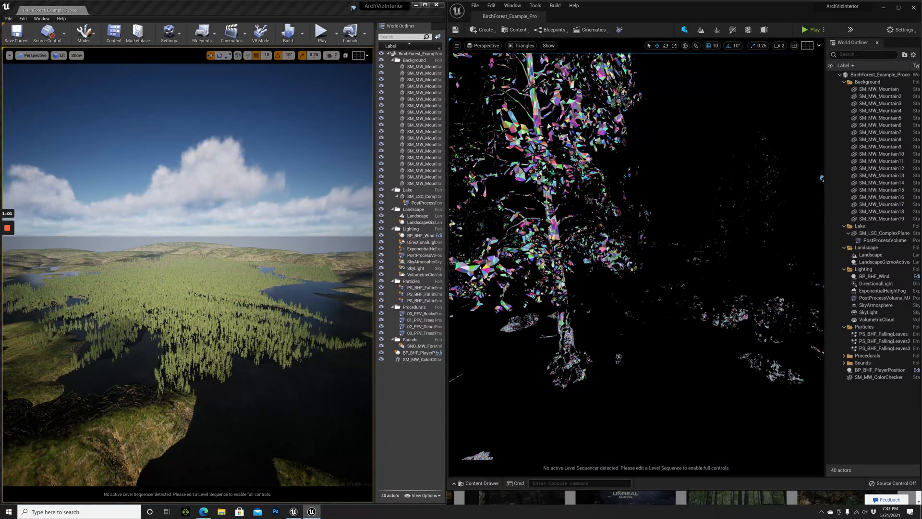
Return the UE5 viewport view mode to Lit and move among the birch trees
click(522, 46)
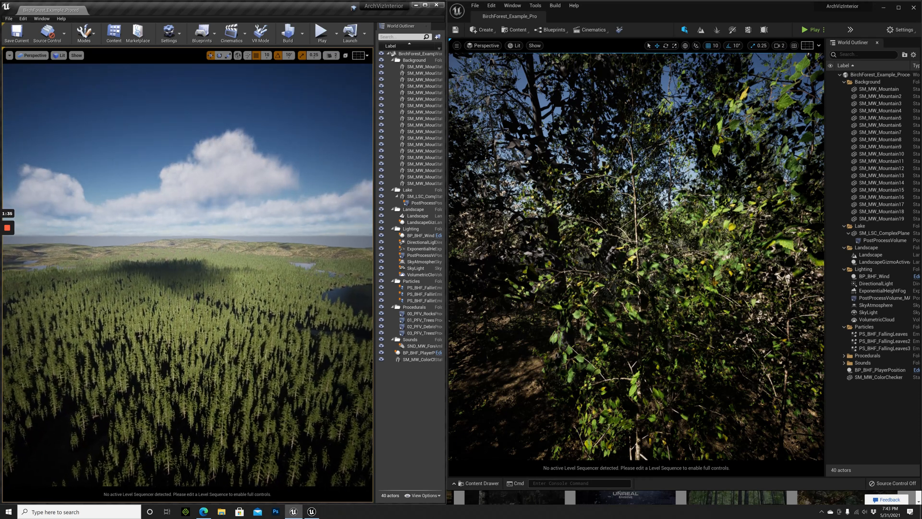
Focus the UE4 viewport and adjust camera speed to fly into the birch forest
click(333, 55)
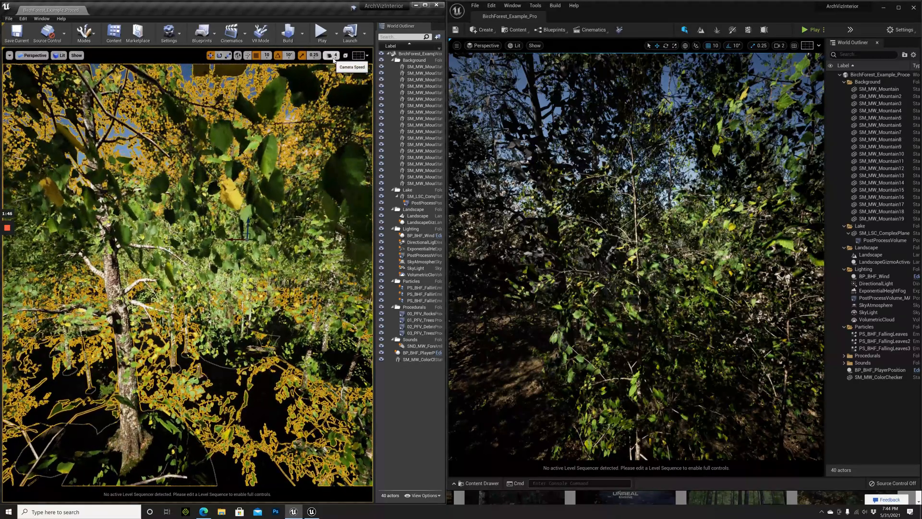
click(333, 55)
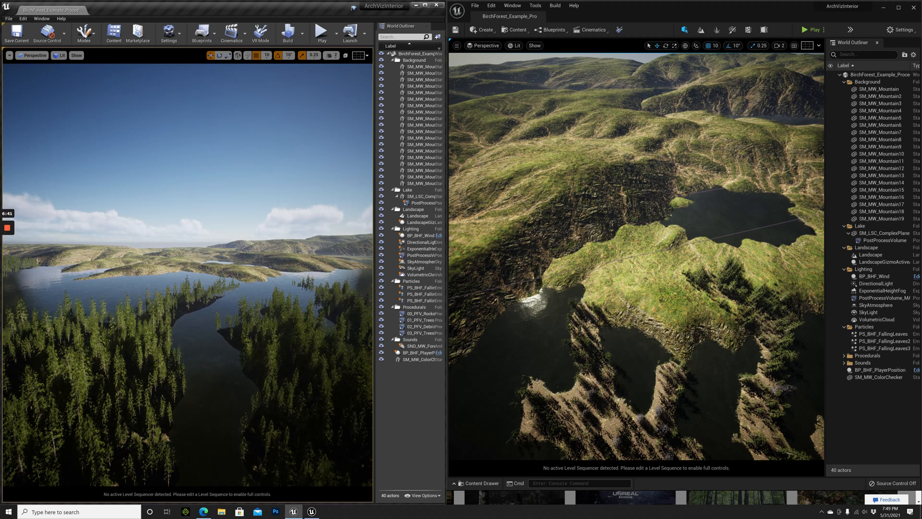
Fly the UE5 camera to view the forested lakeshore and distant mountains
click(332, 55)
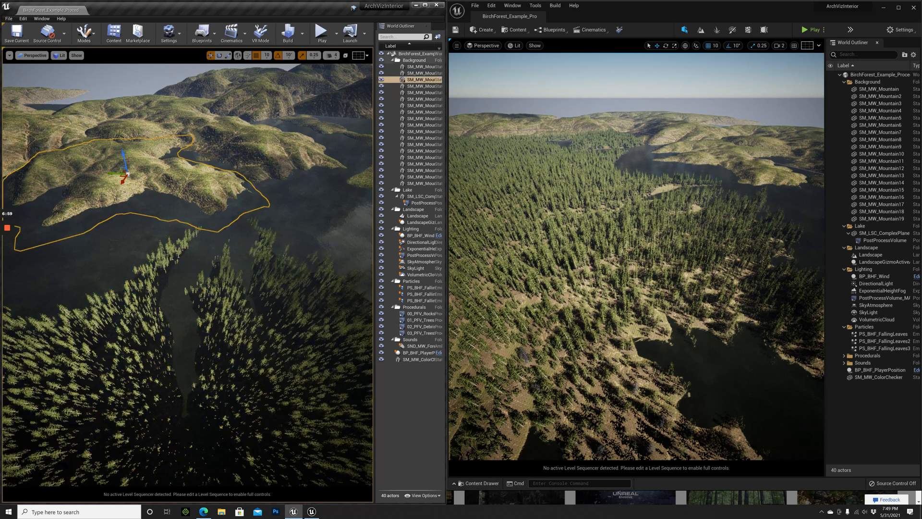
Select SM_MW_Mountain3 under Background in the UE5 World Outliner
click(419, 79)
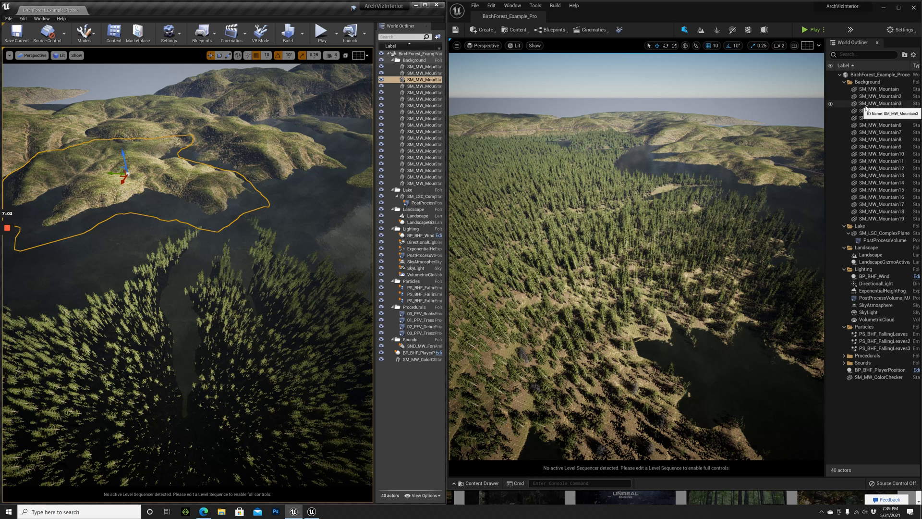
click(876, 104)
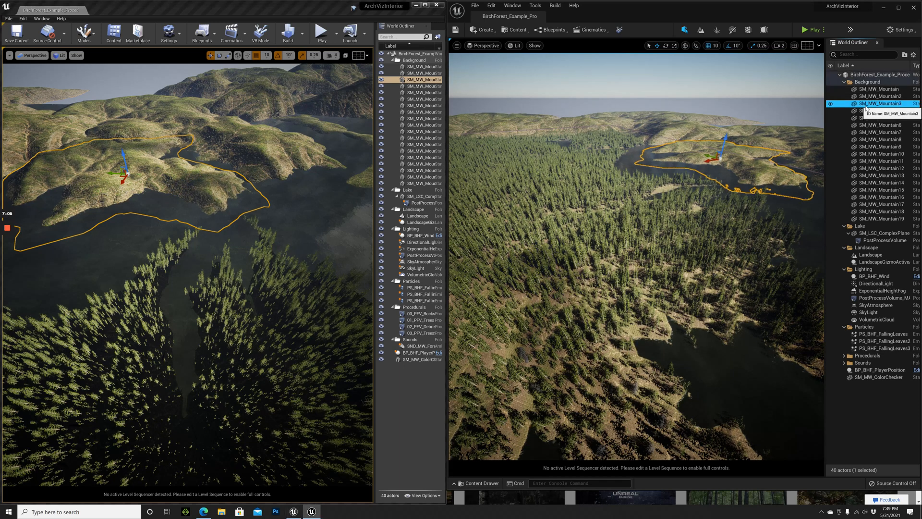